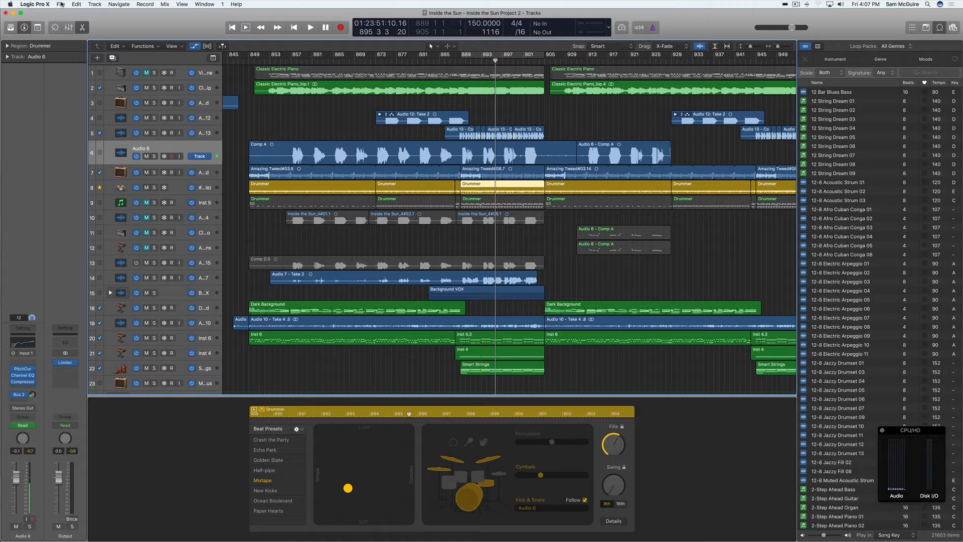
Step: Switch from Inside the Sun Project 2 to the Inside the Sun alternative via File > Project Alternatives
{"action": "left_click", "coordinate": [34, 4]}
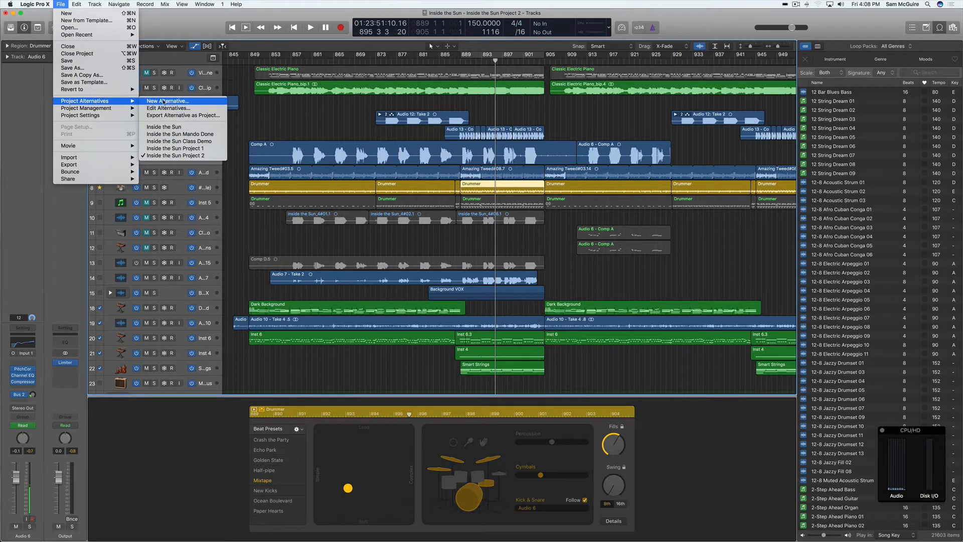
{"action": "mouse_move", "coordinate": [173, 155]}
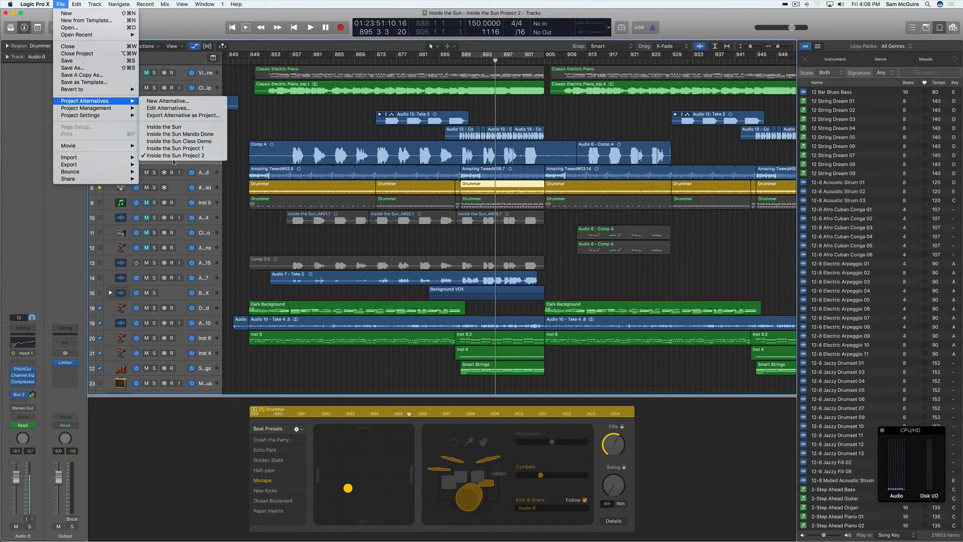
{"action": "mouse_move", "coordinate": [174, 148]}
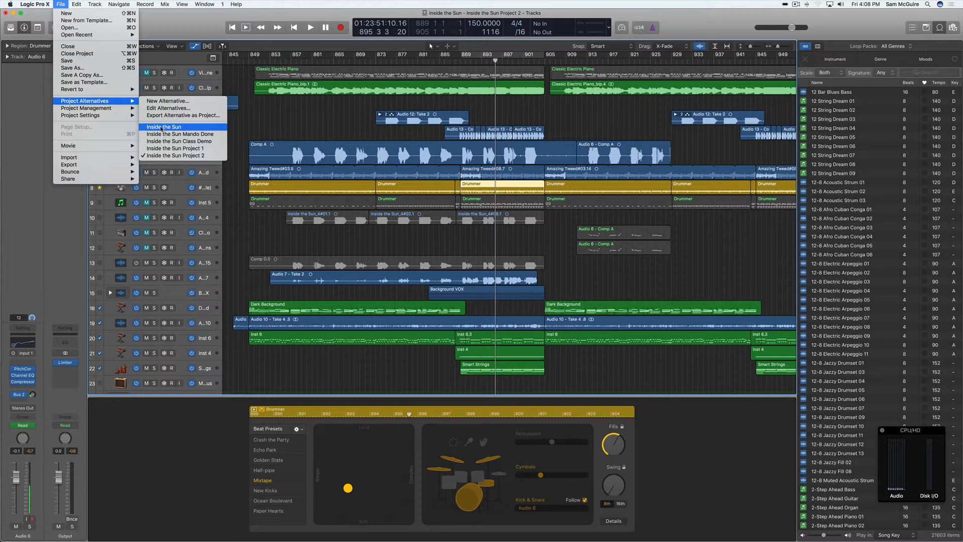
{"action": "left_click", "coordinate": [164, 126]}
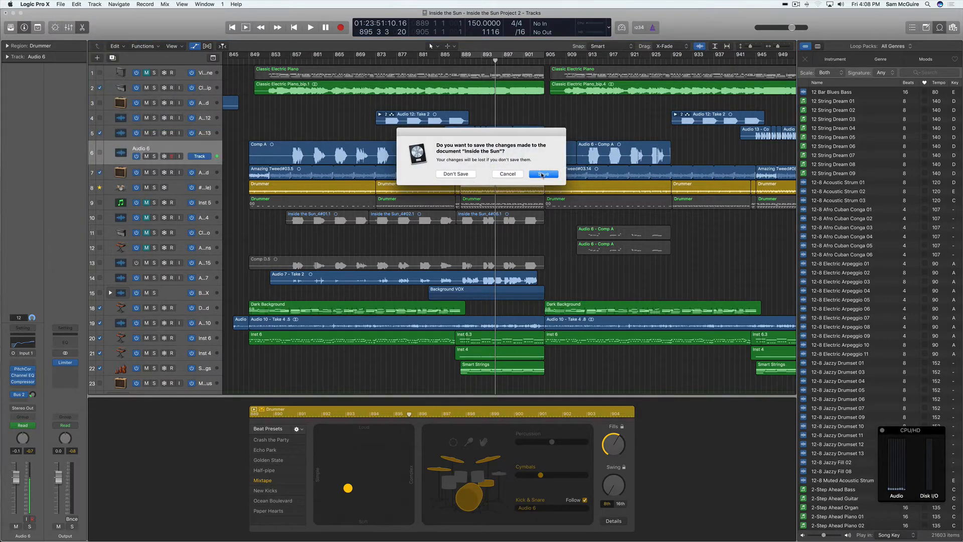
Step: Save changes to finish loading Inside the Sun, close its plug-in windows and view Audio 13's takes
{"action": "left_click", "coordinate": [543, 174]}
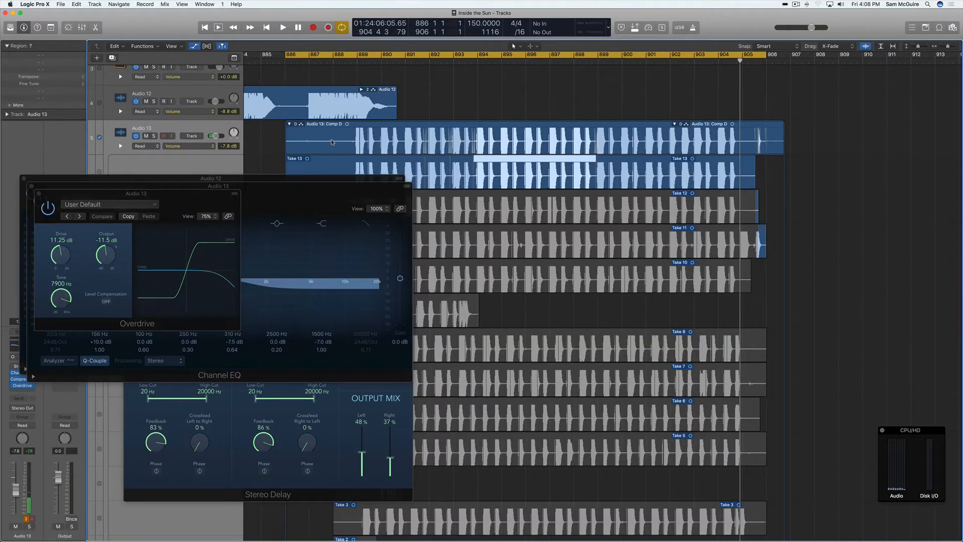
{"action": "scroll", "scroll_direction": "right", "scroll_amount": 3}
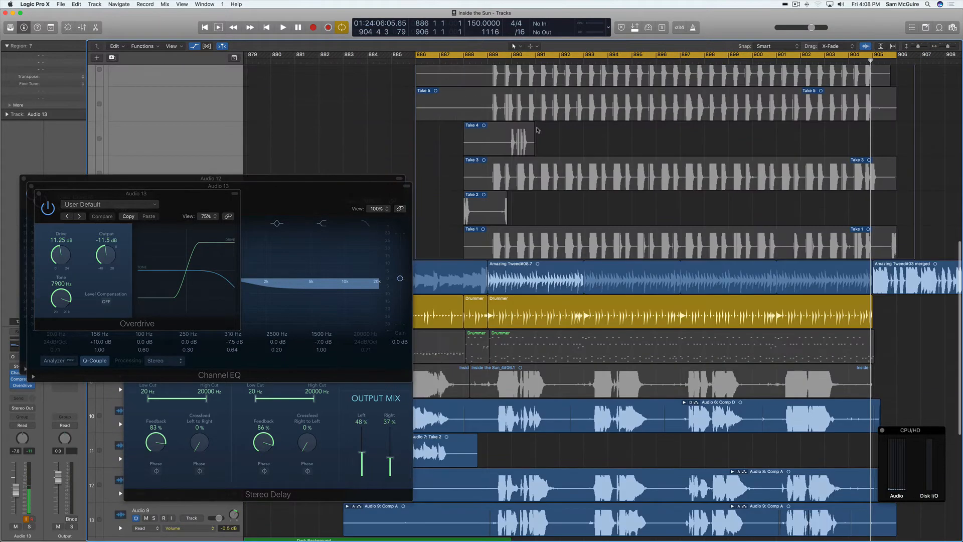
{"action": "left_click", "coordinate": [282, 27]}
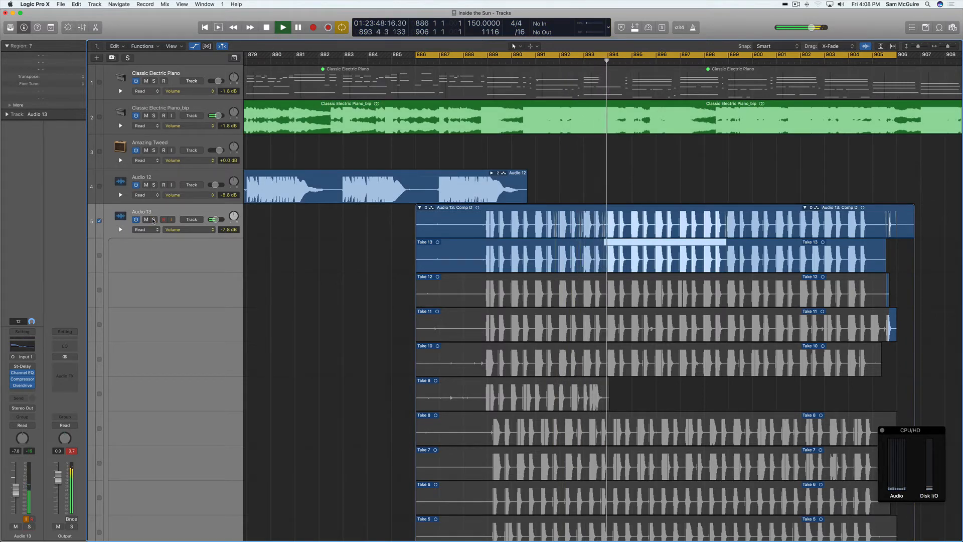
{"action": "left_click", "coordinate": [282, 27]}
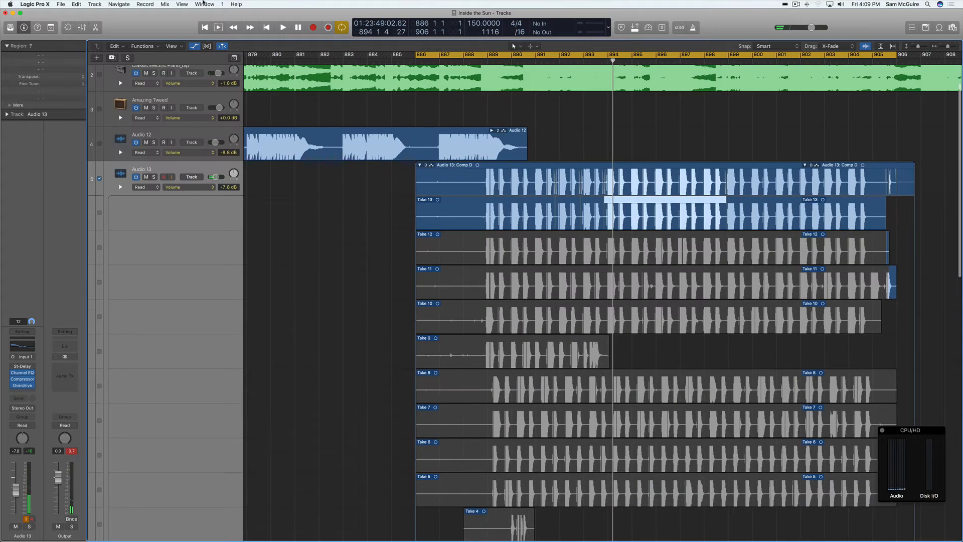
{"action": "left_click", "coordinate": [60, 4]}
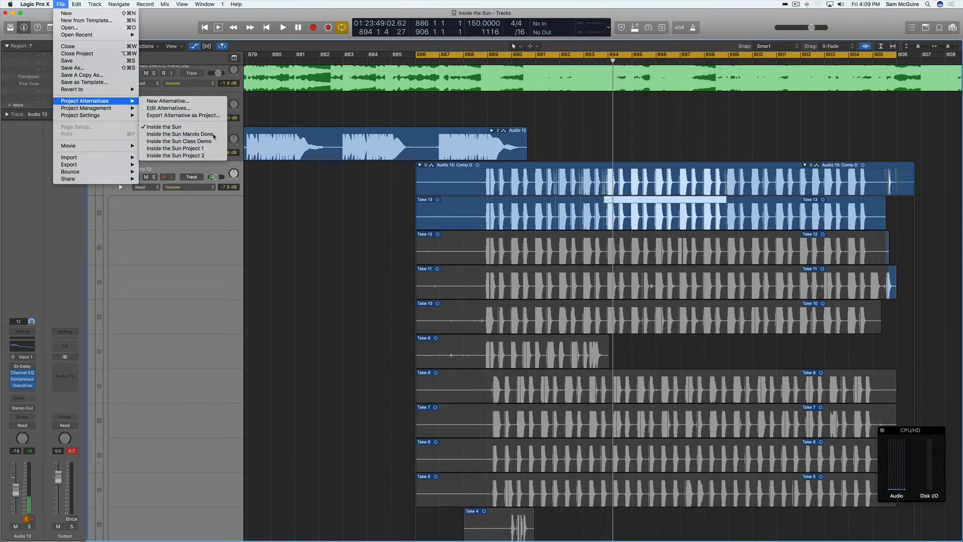
Step: Switch to Inside the Sun Mando Done without saving and browse its Classic Electric Piano notes
{"action": "left_click", "coordinate": [180, 140]}
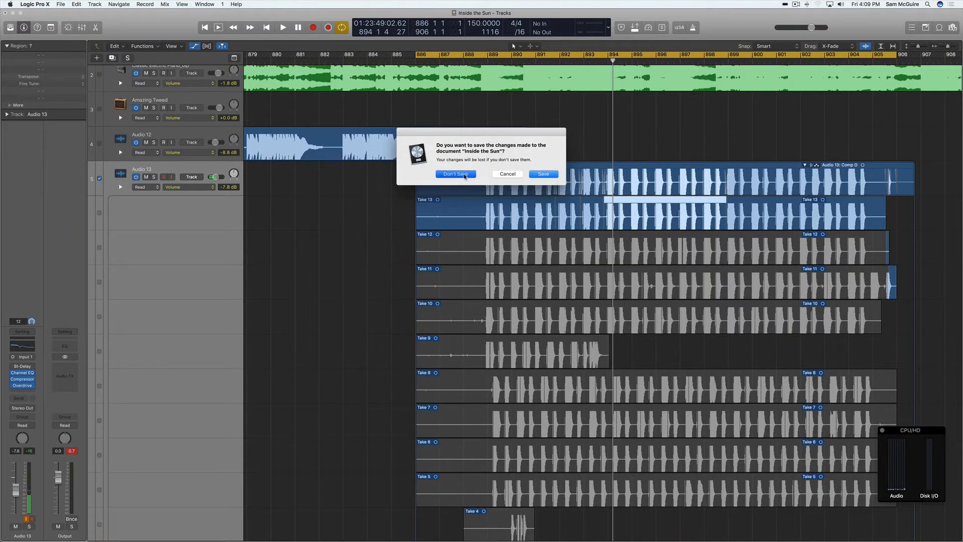
{"action": "left_click", "coordinate": [454, 174]}
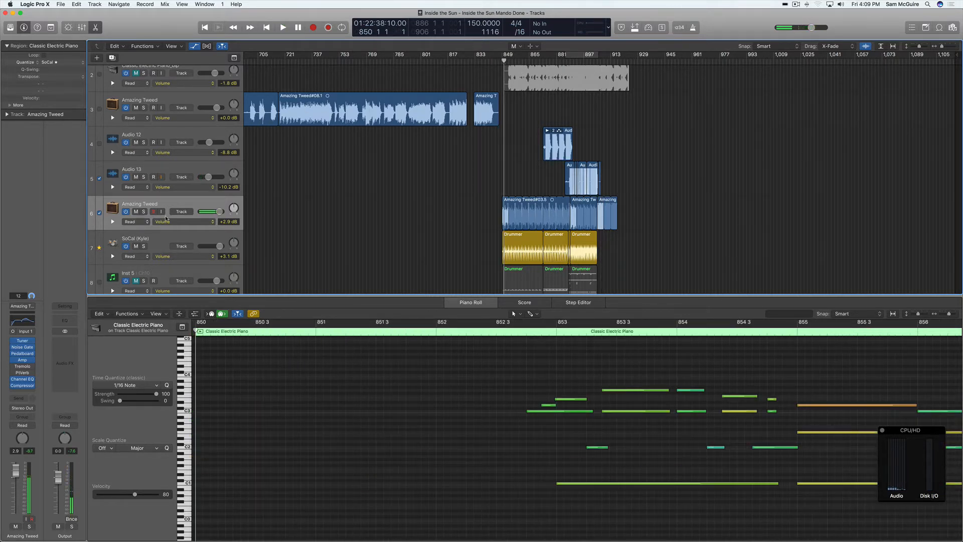
{"action": "left_click", "coordinate": [282, 27]}
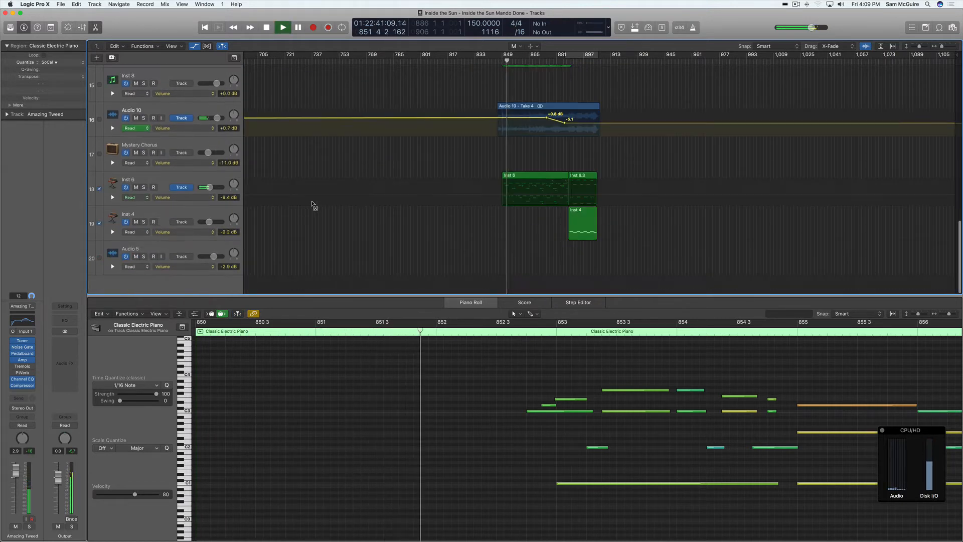
{"action": "scroll", "scroll_direction": "down", "scroll_amount": 3}
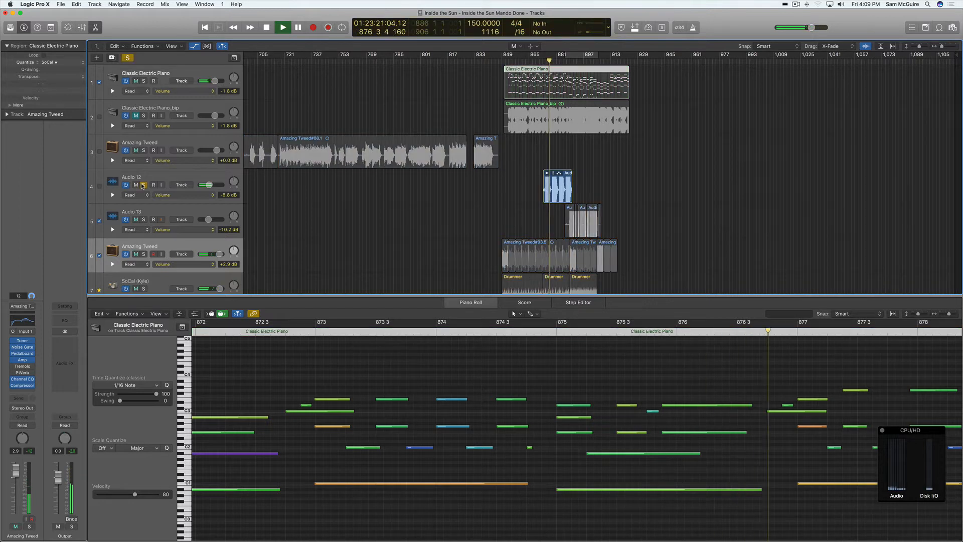
{"action": "left_click", "coordinate": [60, 4]}
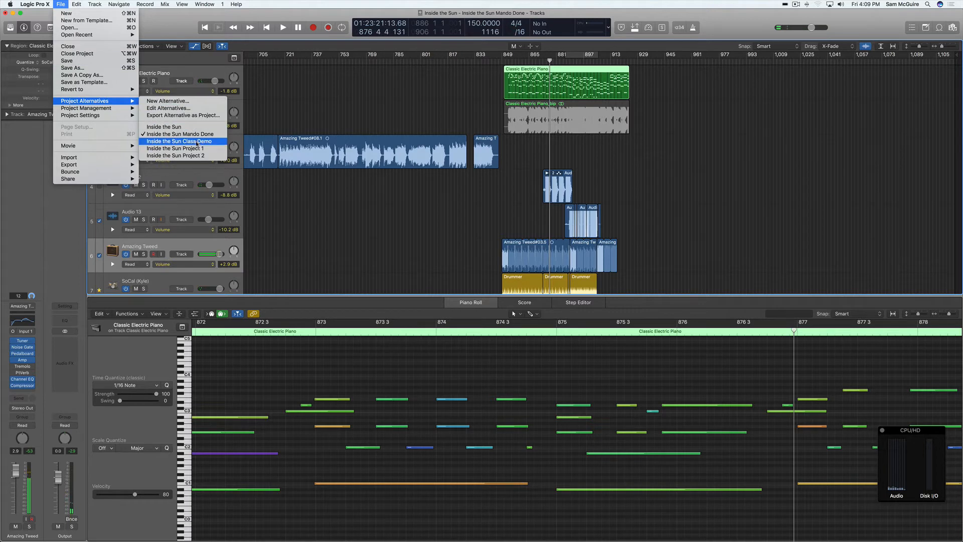
Step: Switch to Inside the Sun Class Demo, skipping all missing audio files
{"action": "left_click", "coordinate": [163, 128]}
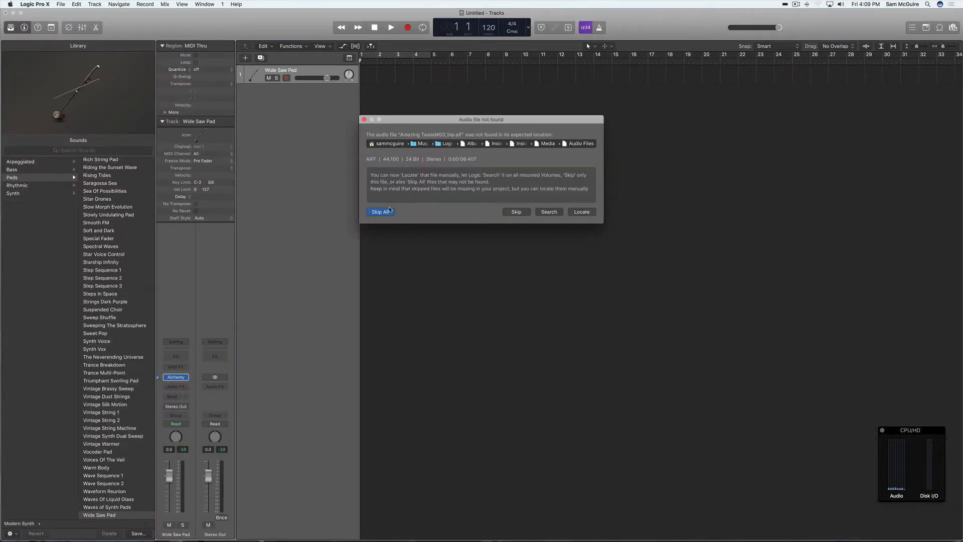
{"action": "left_click", "coordinate": [379, 211]}
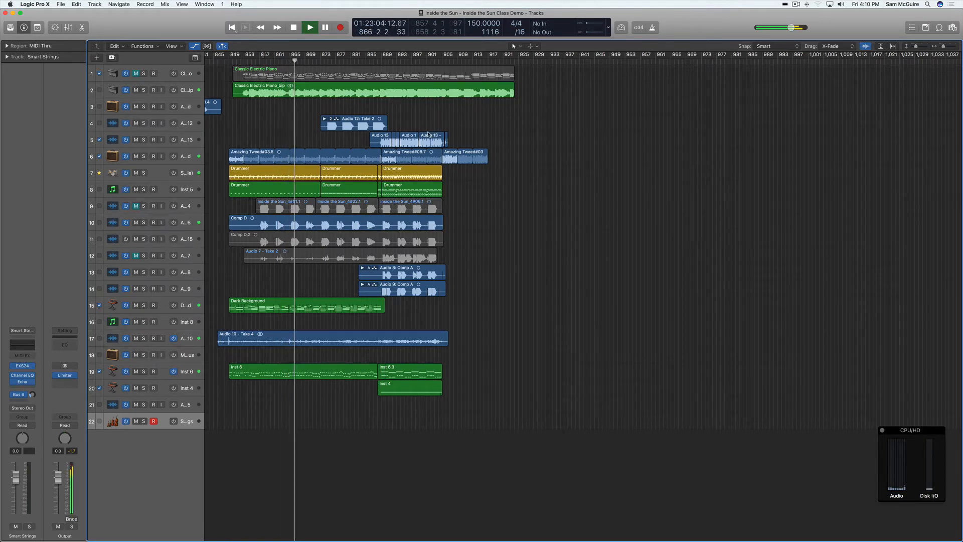
{"action": "left_click", "coordinate": [60, 4]}
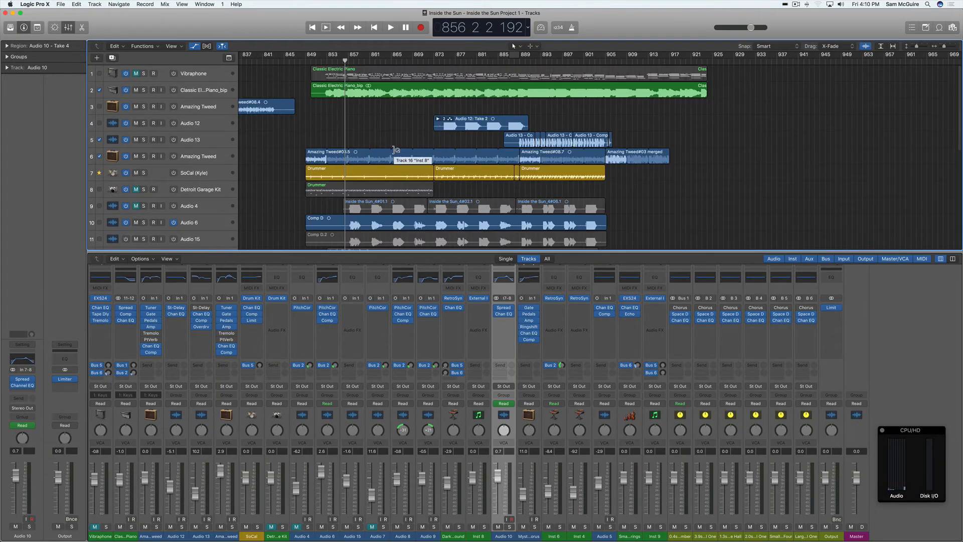
Step: Switch to Inside the Sun Project 2, skipping all missing audio files while loading
{"action": "scroll", "scroll_direction": "down", "scroll_amount": 3}
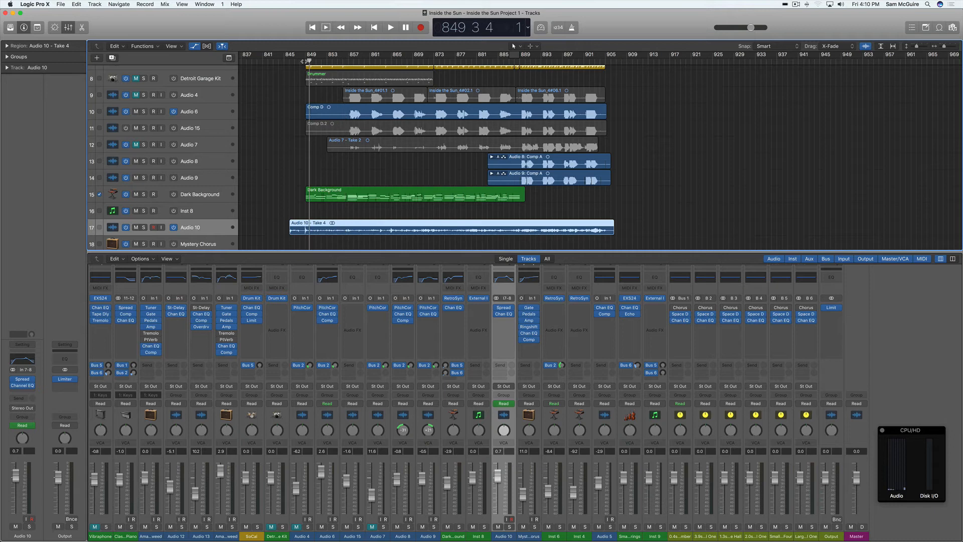
{"action": "left_click", "coordinate": [60, 4]}
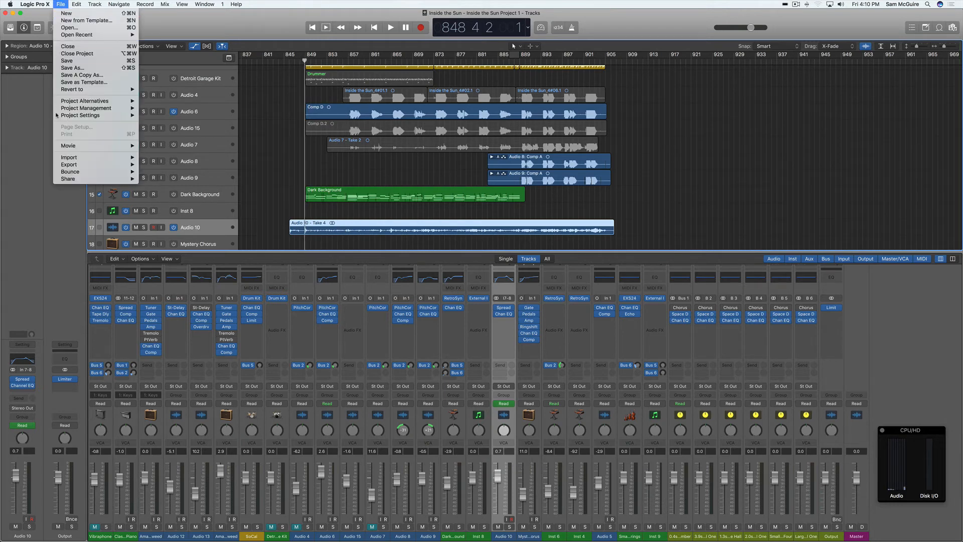
{"action": "left_click", "coordinate": [390, 27]}
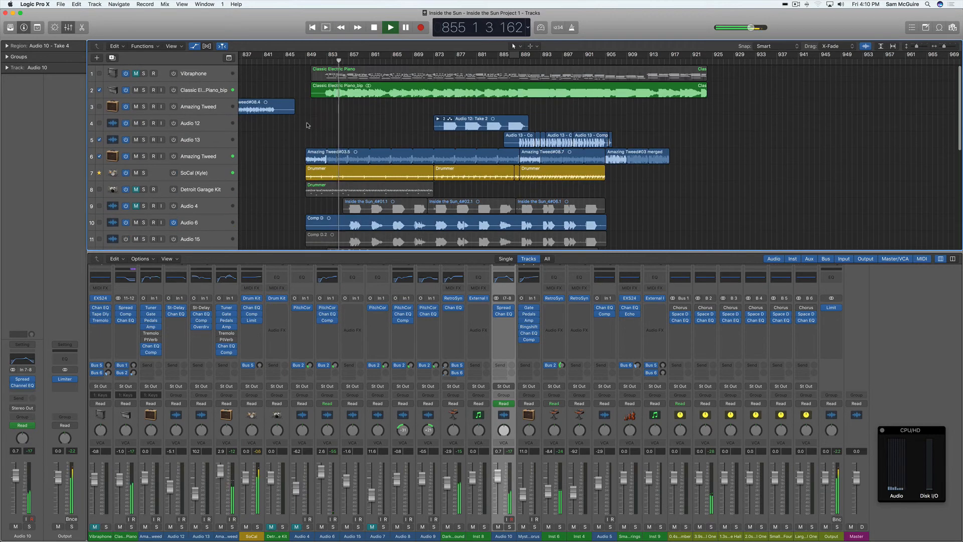
{"action": "left_click", "coordinate": [60, 4]}
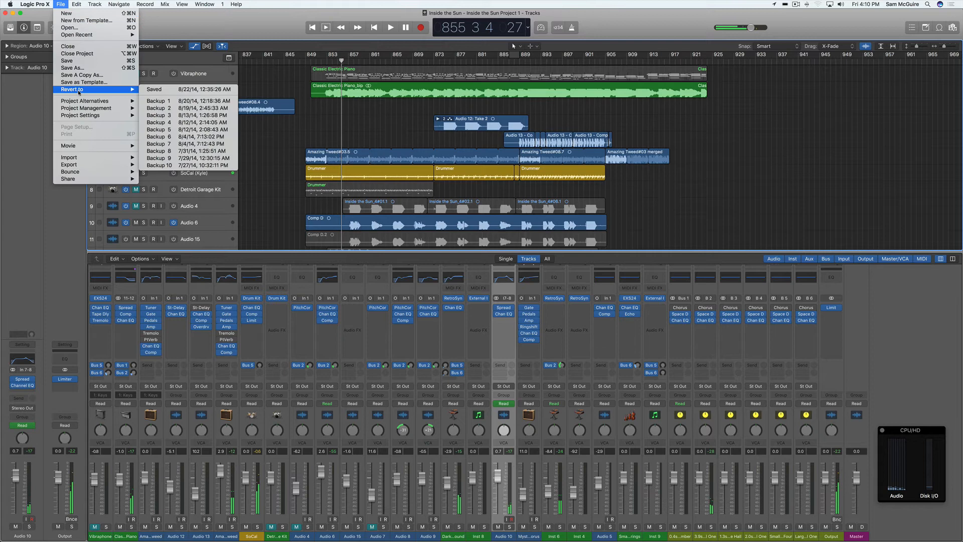
{"action": "mouse_move", "coordinate": [85, 100]}
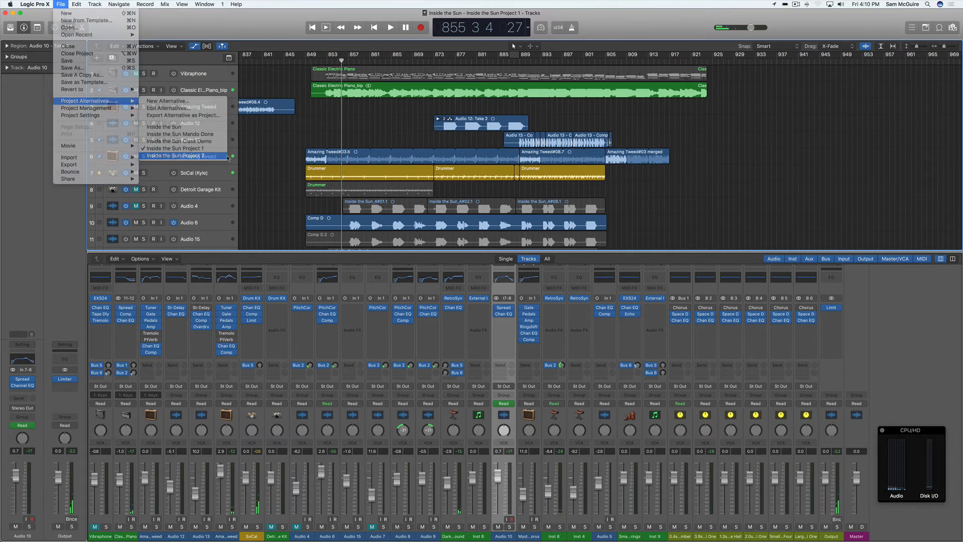
{"action": "left_click", "coordinate": [178, 156]}
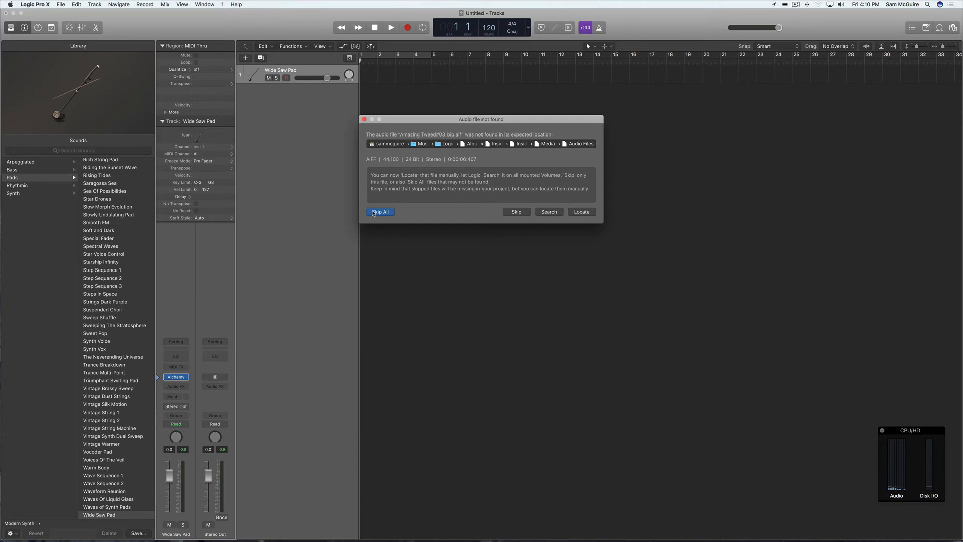
{"action": "left_click", "coordinate": [379, 212]}
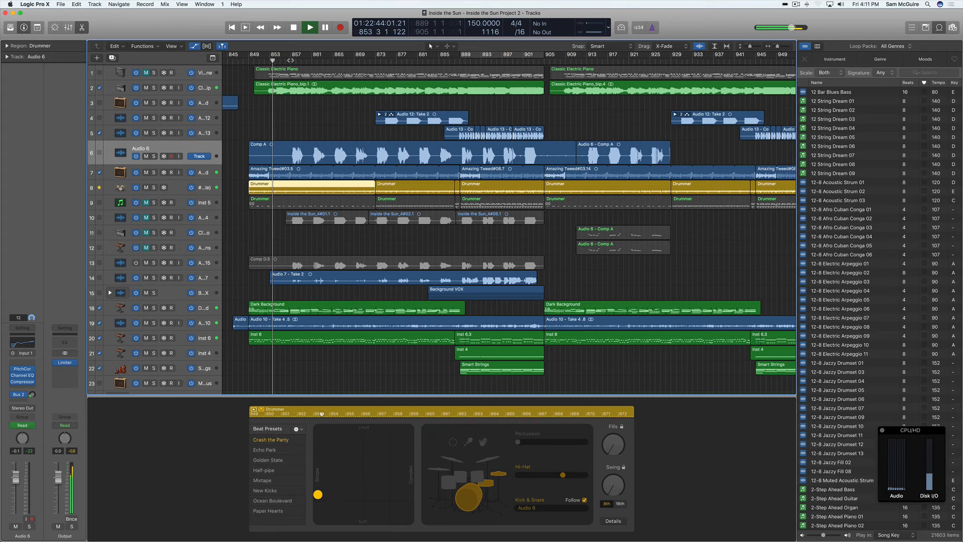
{"action": "left_click", "coordinate": [333, 27]}
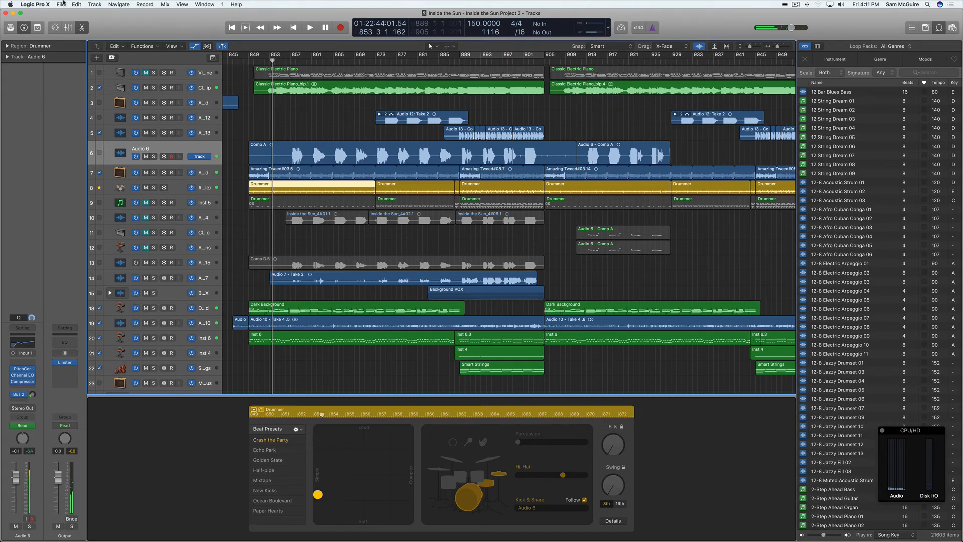
{"action": "left_click", "coordinate": [61, 4]}
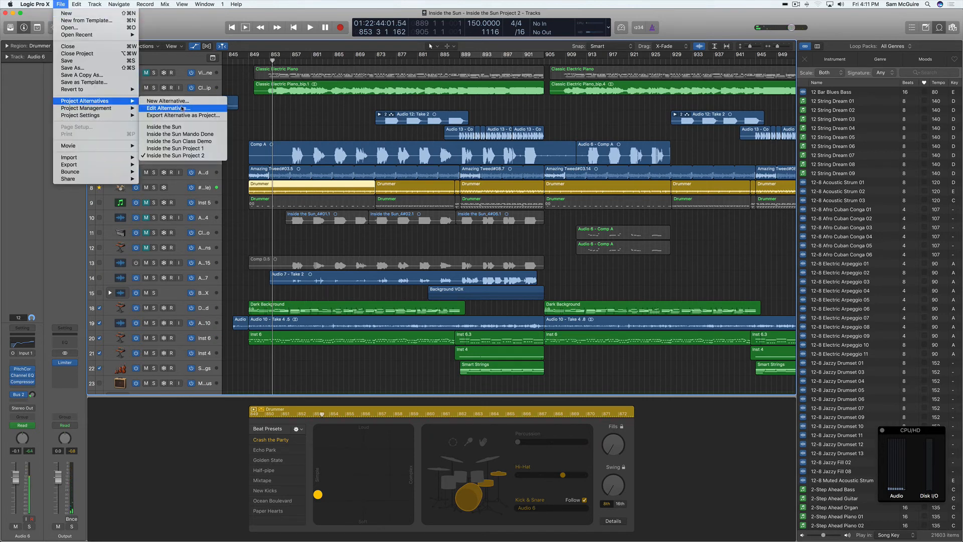
{"action": "mouse_move", "coordinate": [183, 115]}
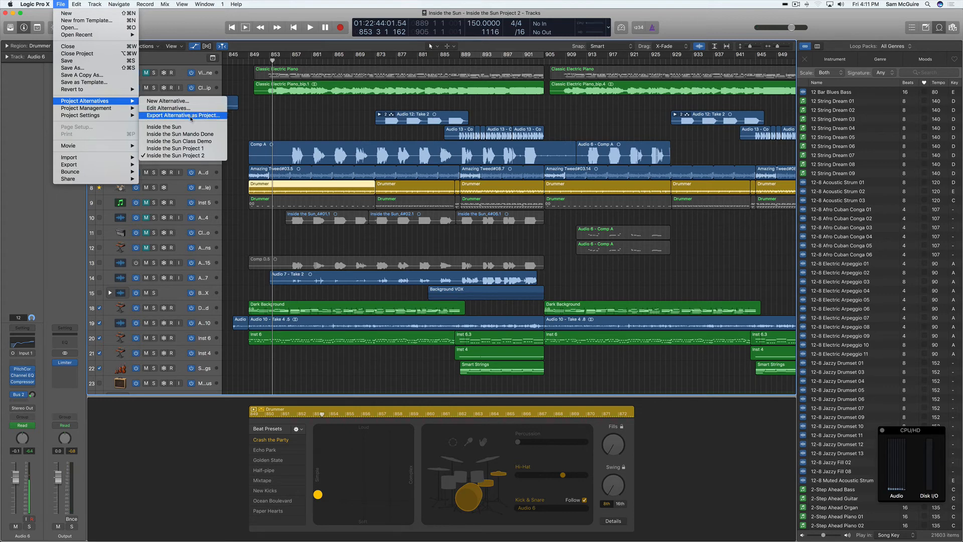
{"action": "mouse_move", "coordinate": [85, 100]}
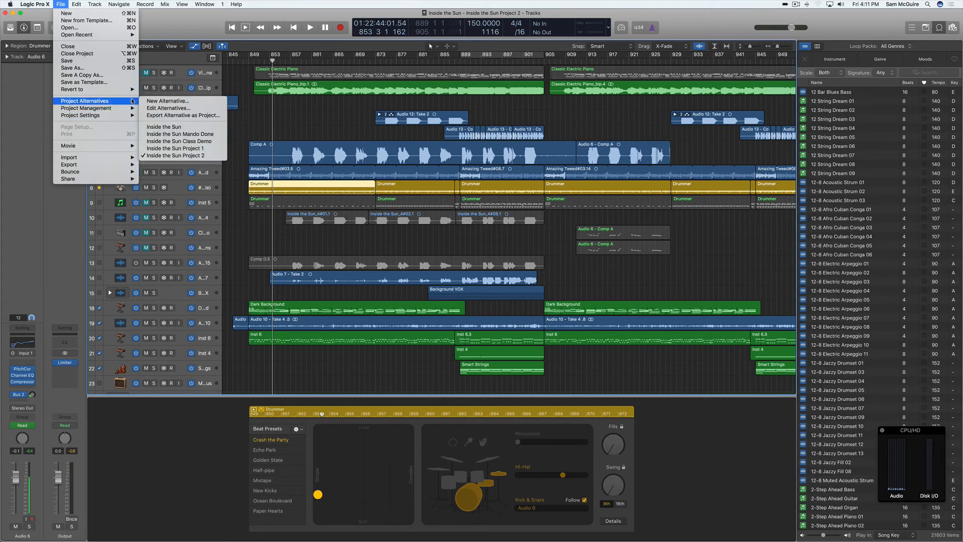
{"action": "mouse_move", "coordinate": [168, 108]}
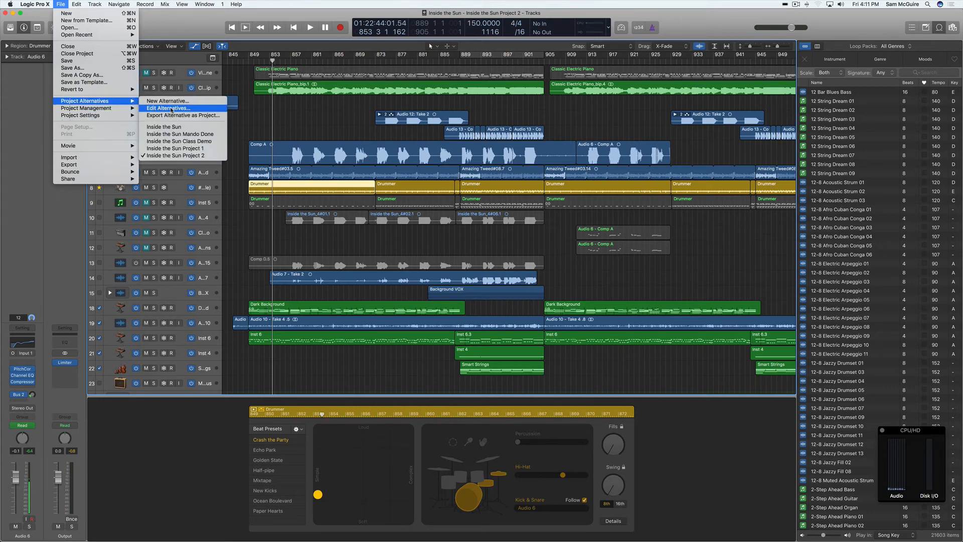
{"action": "left_click", "coordinate": [167, 108]}
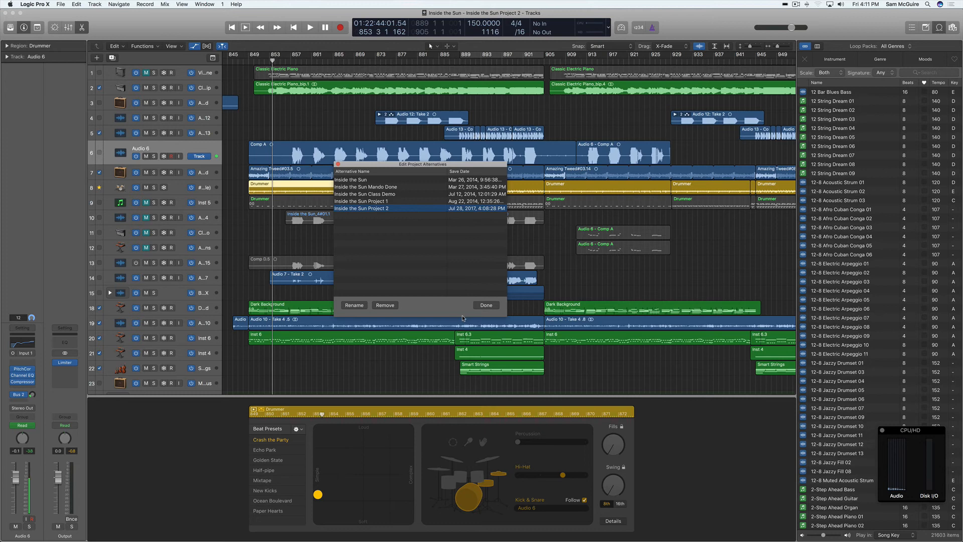
{"action": "left_click", "coordinate": [485, 305]}
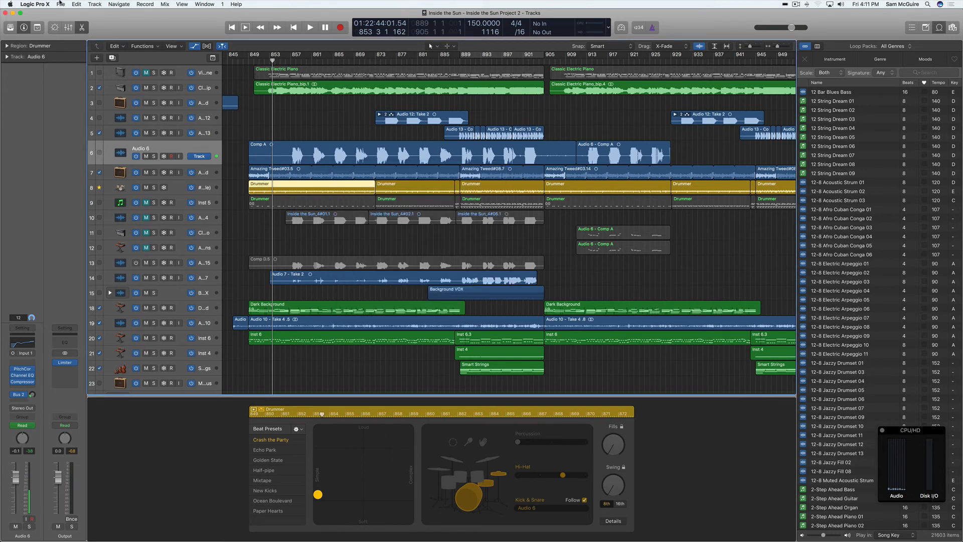
Step: Browse File > Project Management before showing Audio 6's Comp A in Flex Pitch view
{"action": "left_click", "coordinate": [61, 4]}
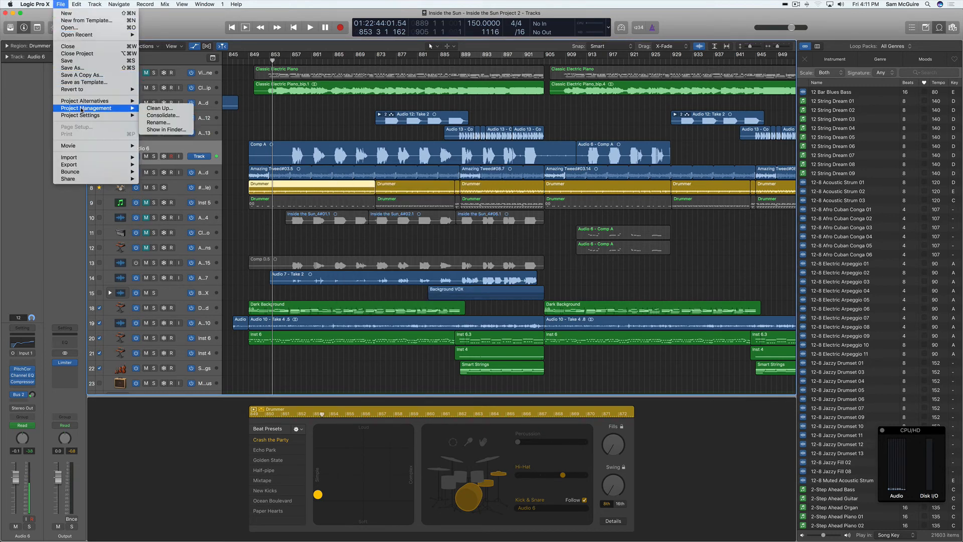
{"action": "left_click", "coordinate": [86, 100]}
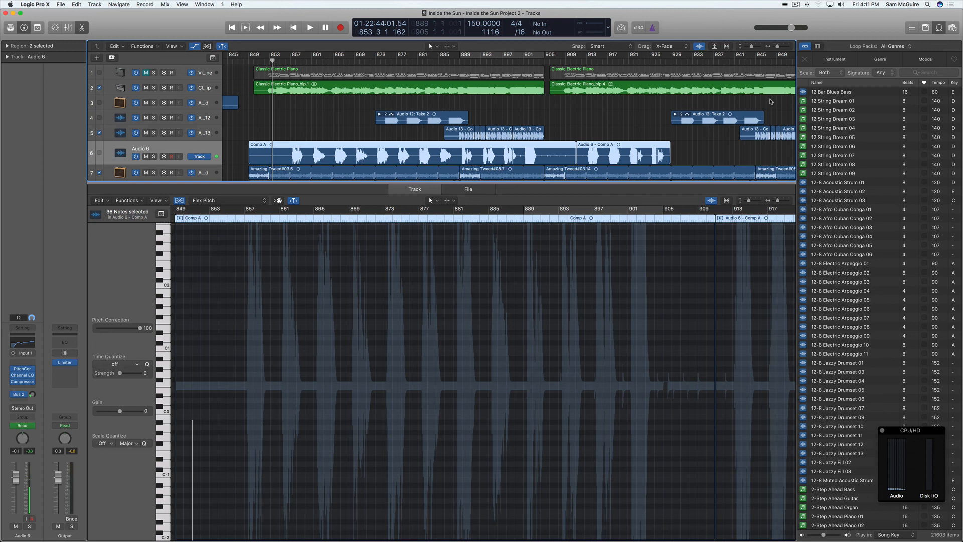
{"action": "mouse_move", "coordinate": [464, 106]}
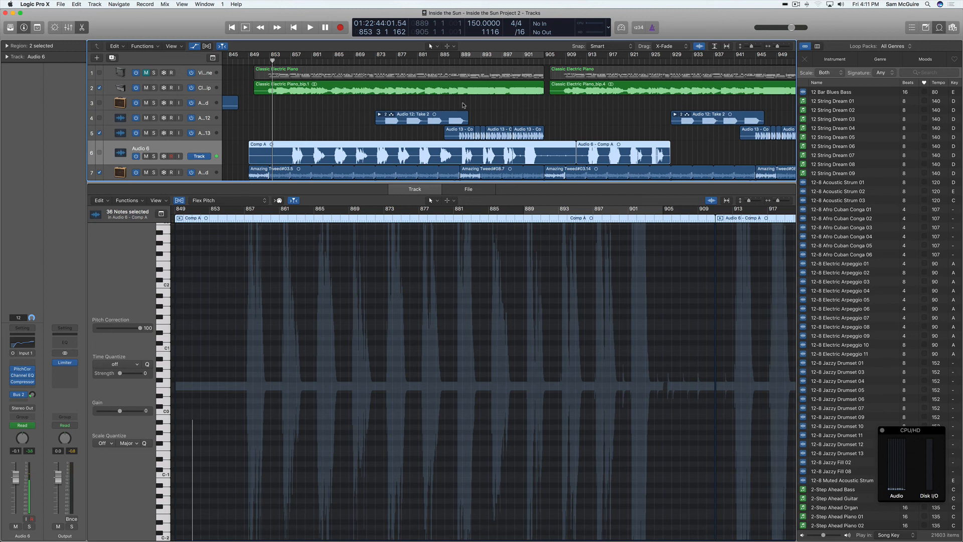